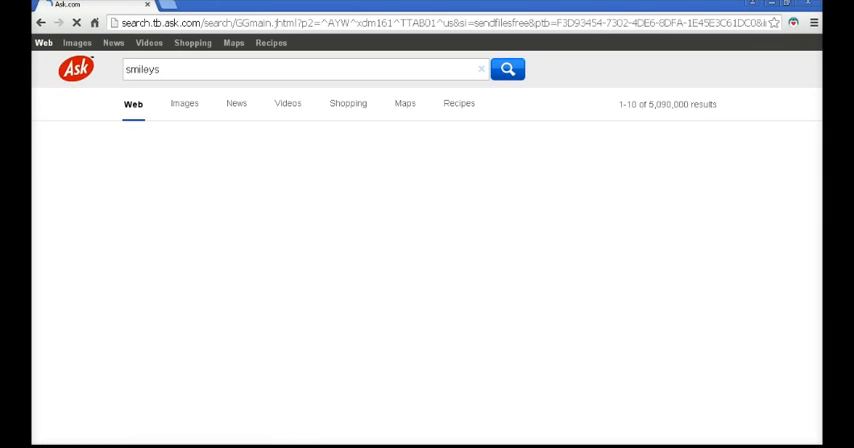
Check the Ask.com results for 'smileys', then run the related search 'Cool Smileys'
left_click(508, 68)
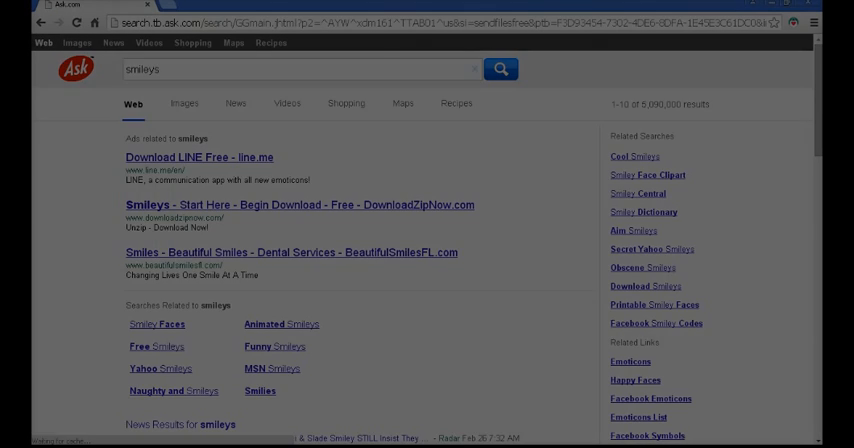
left_click(628, 157)
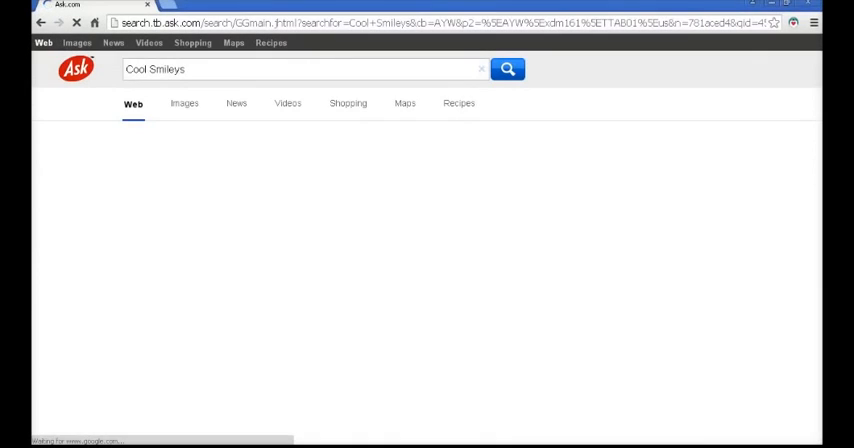
left_click(508, 68)
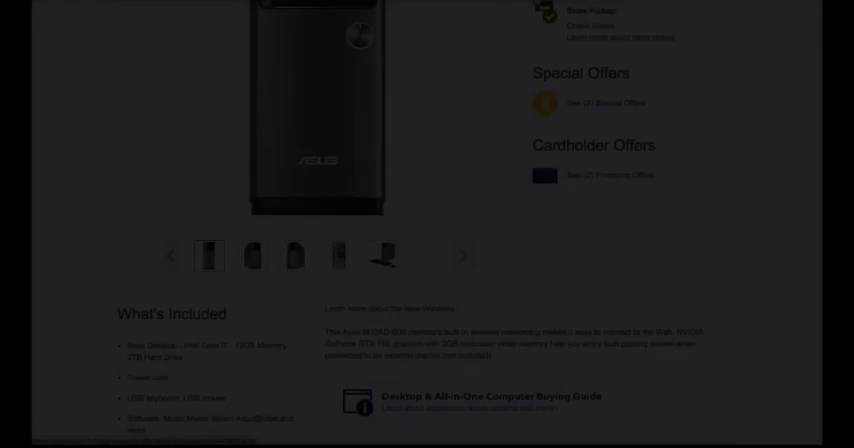
Scroll the Asus i7 desktop page to What's Included and reviews, then back to the $999.99 price
scroll("down", 3)
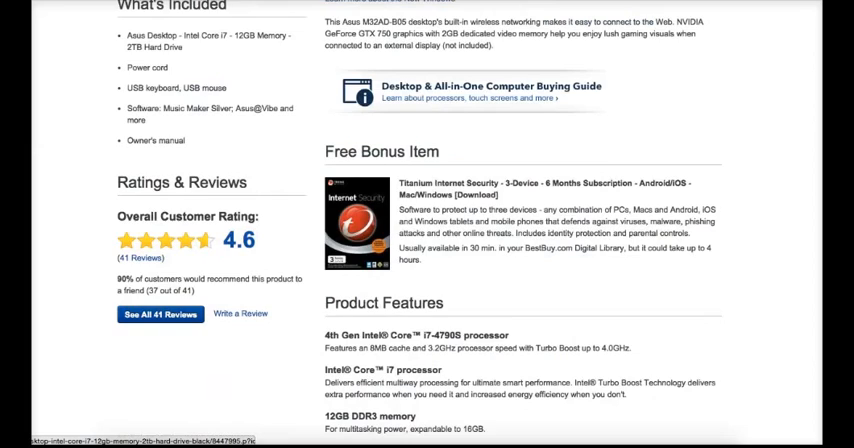
scroll("up", 3)
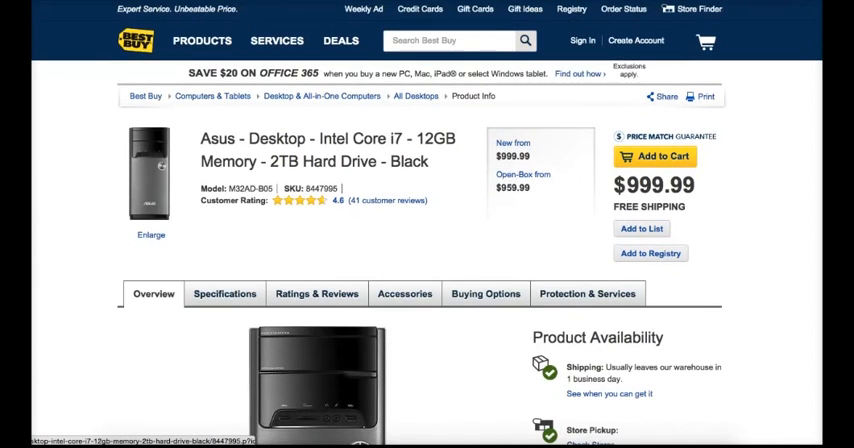